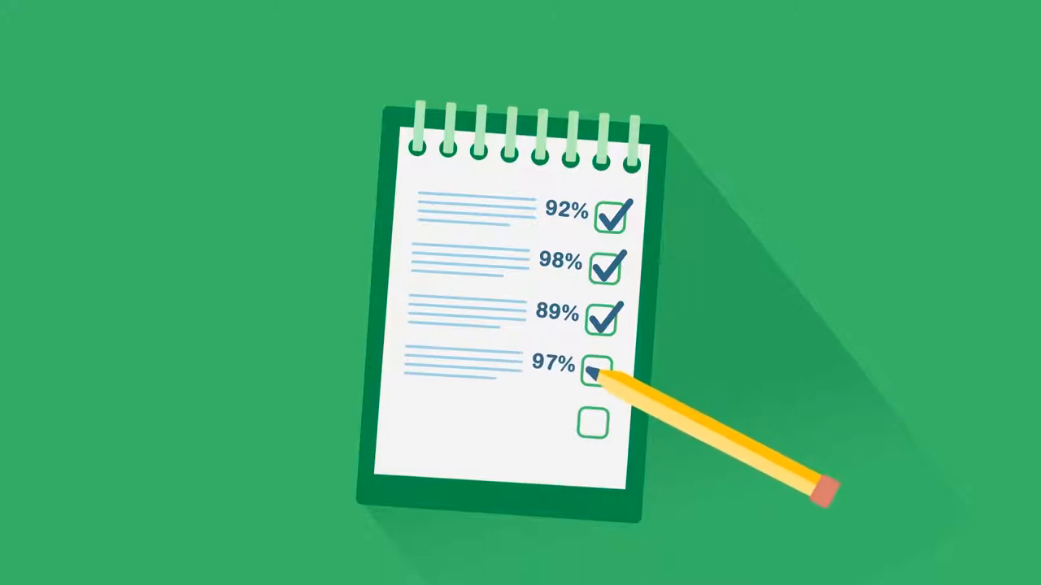
Watch the pencil tick the 97% item and reveal a fifth checklist item at 92%.
{"action": "left_click", "coordinate": [599, 378]}
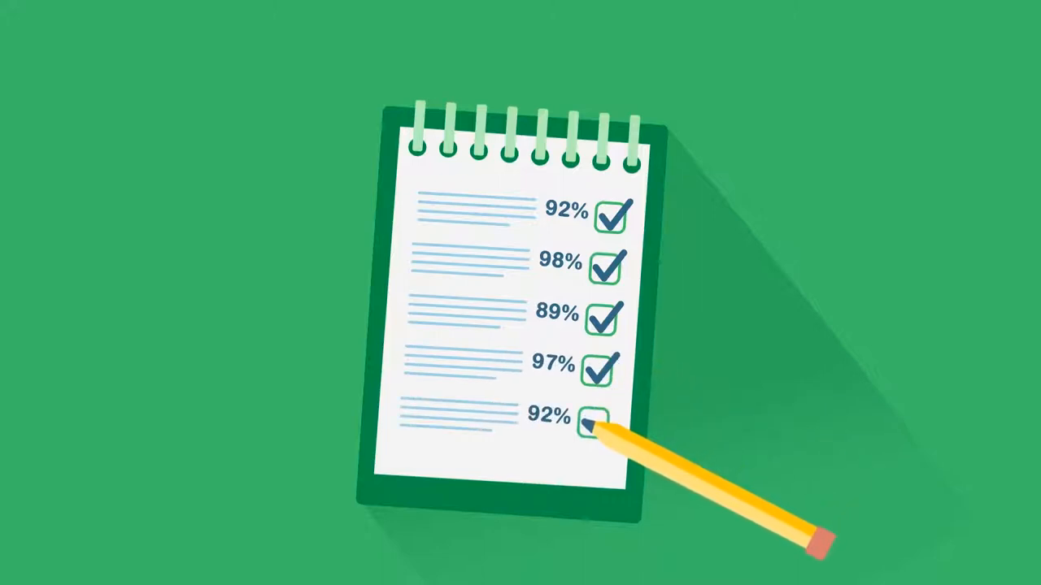